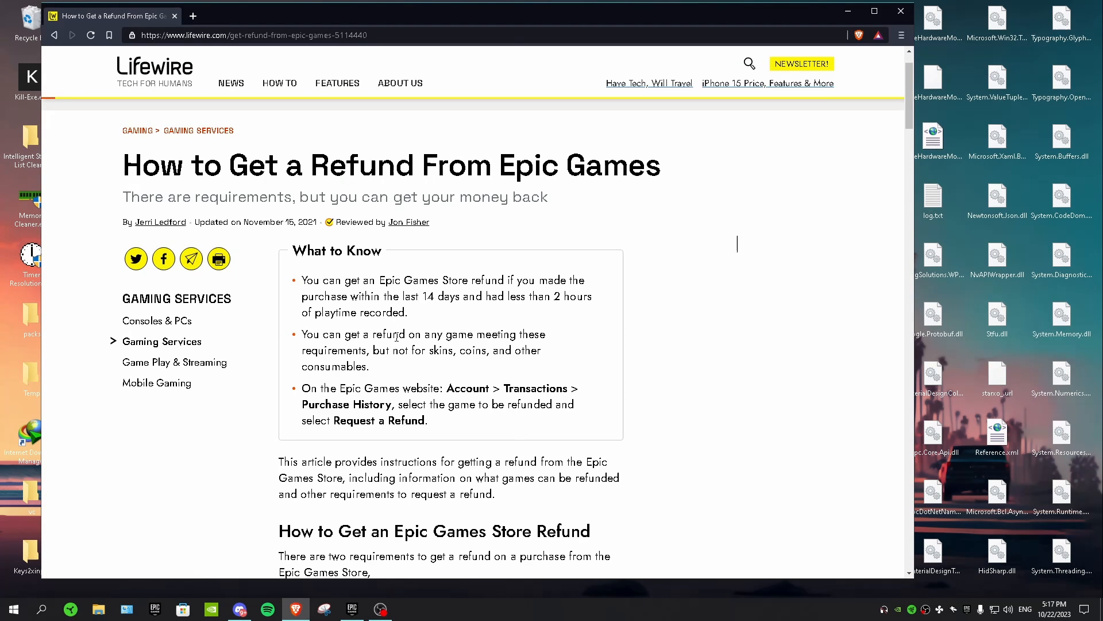
pyautogui.moveTo(355, 270)
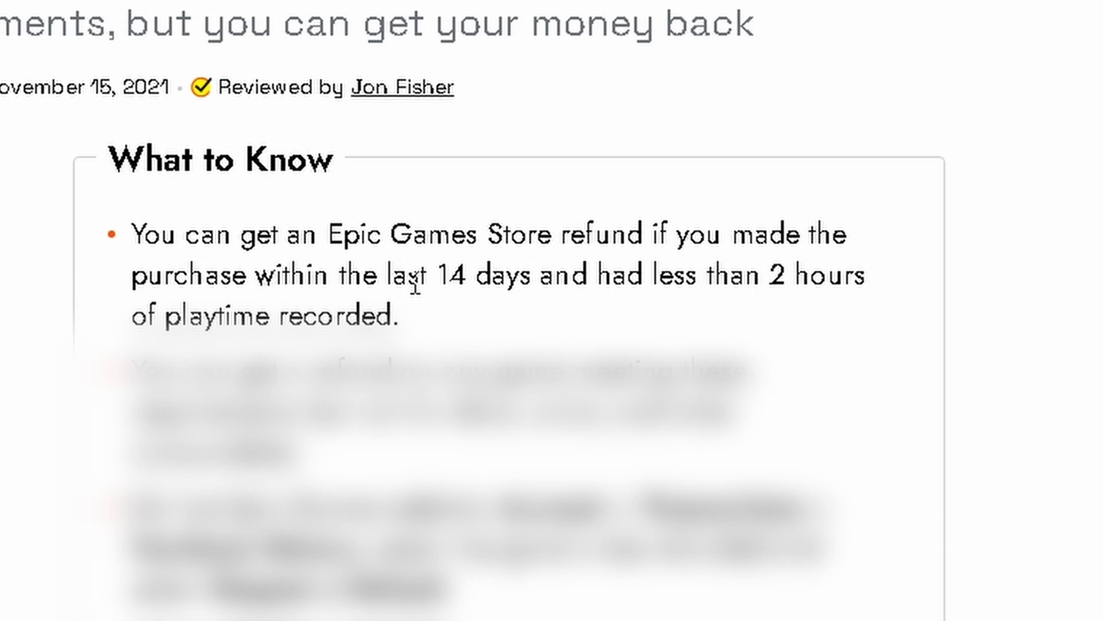
pyautogui.moveTo(355, 348)
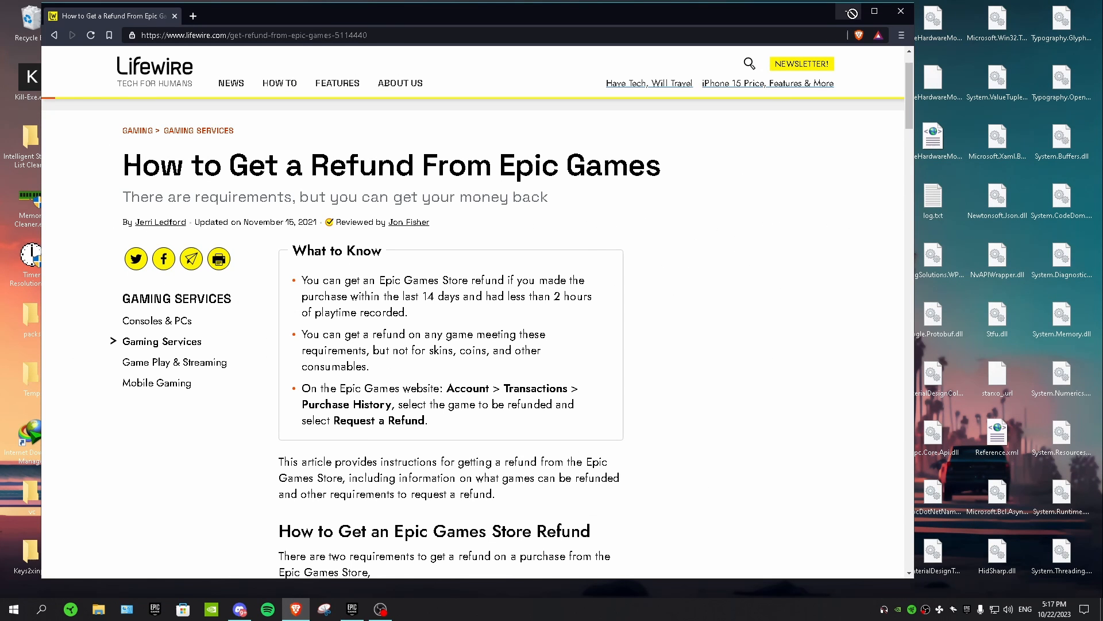
# Switch from the Lifewire refund guide to the Epic Games Launcher.
pyautogui.click(351, 609)
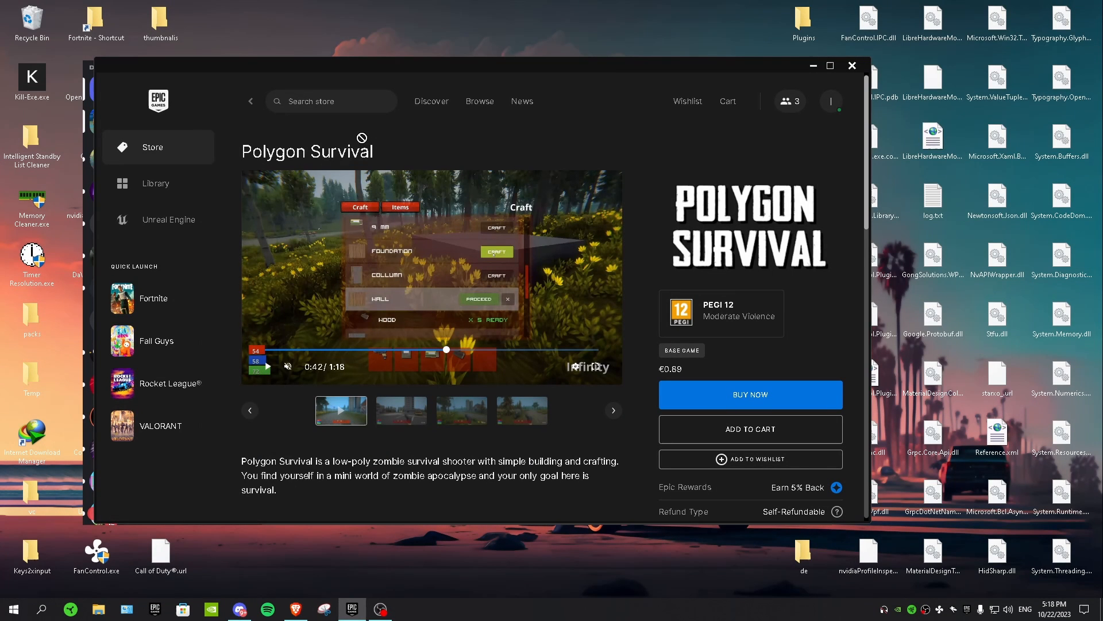
pyautogui.moveTo(358, 191)
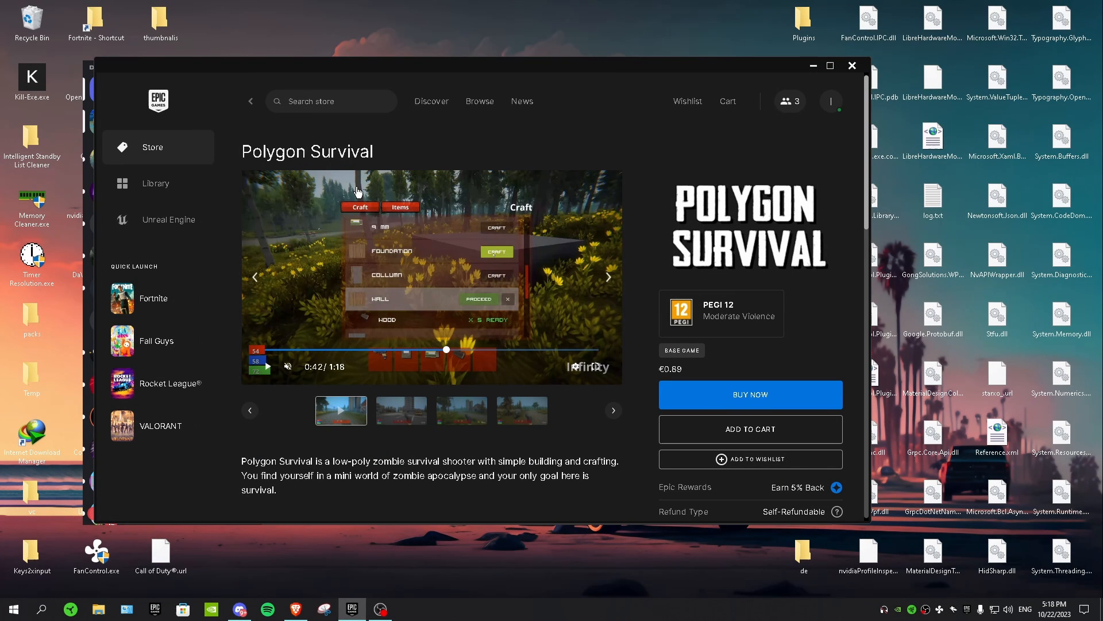
pyautogui.scroll(-3)
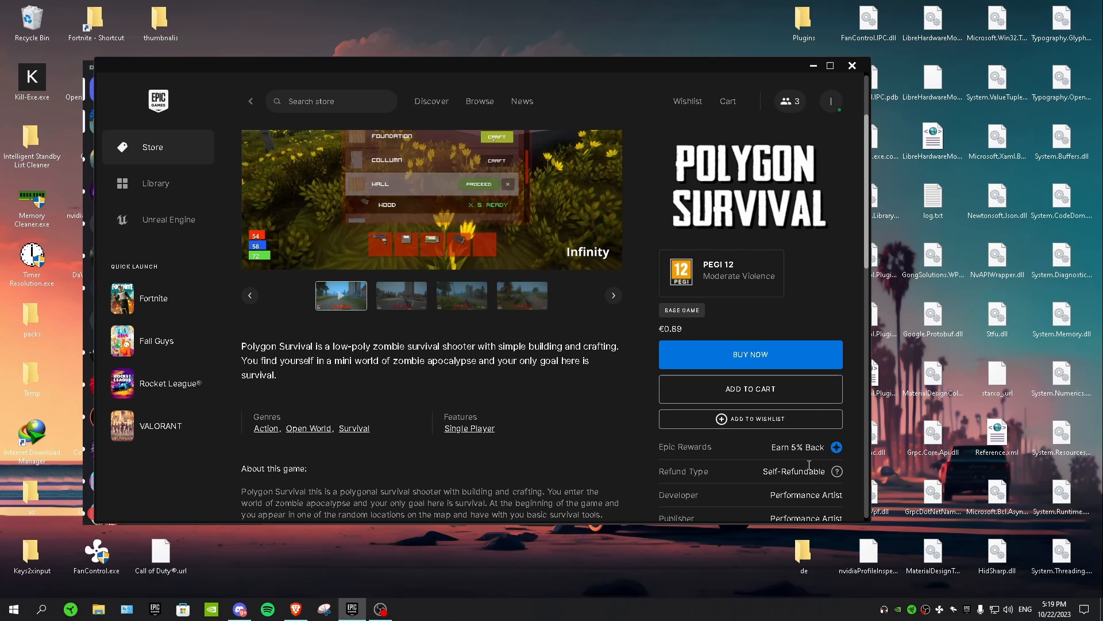
pyautogui.moveTo(789, 477)
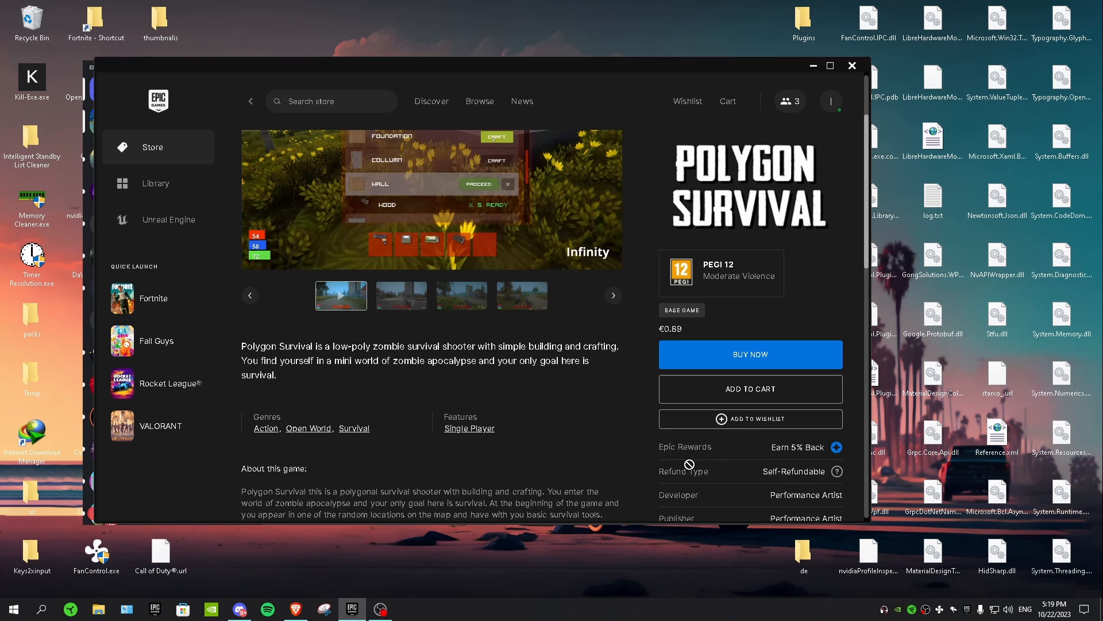
pyautogui.scroll(3)
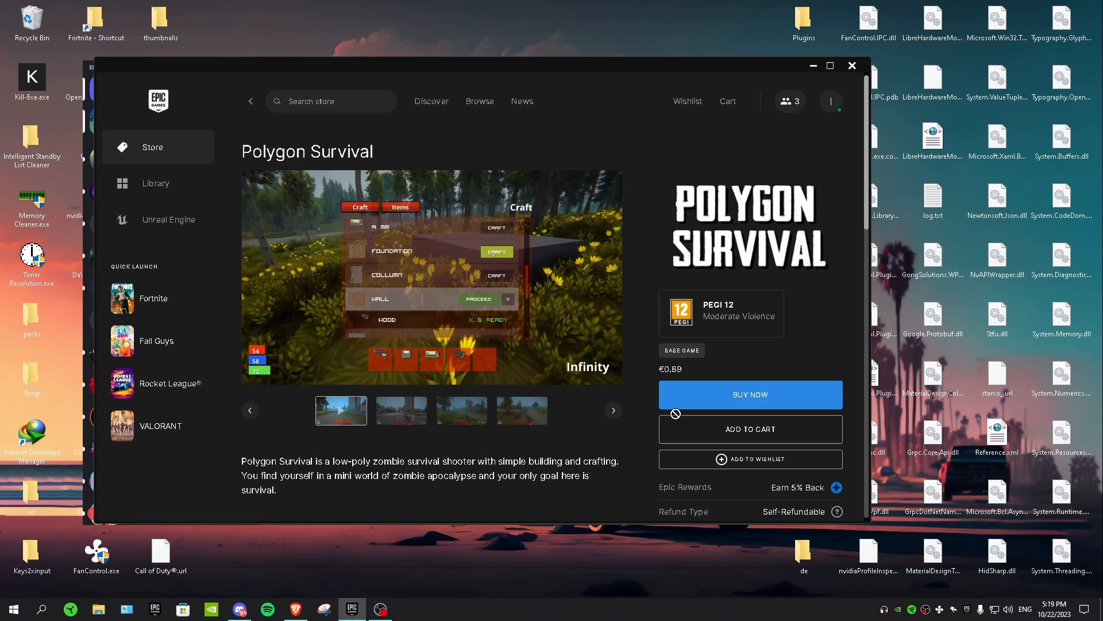
pyautogui.moveTo(696, 394)
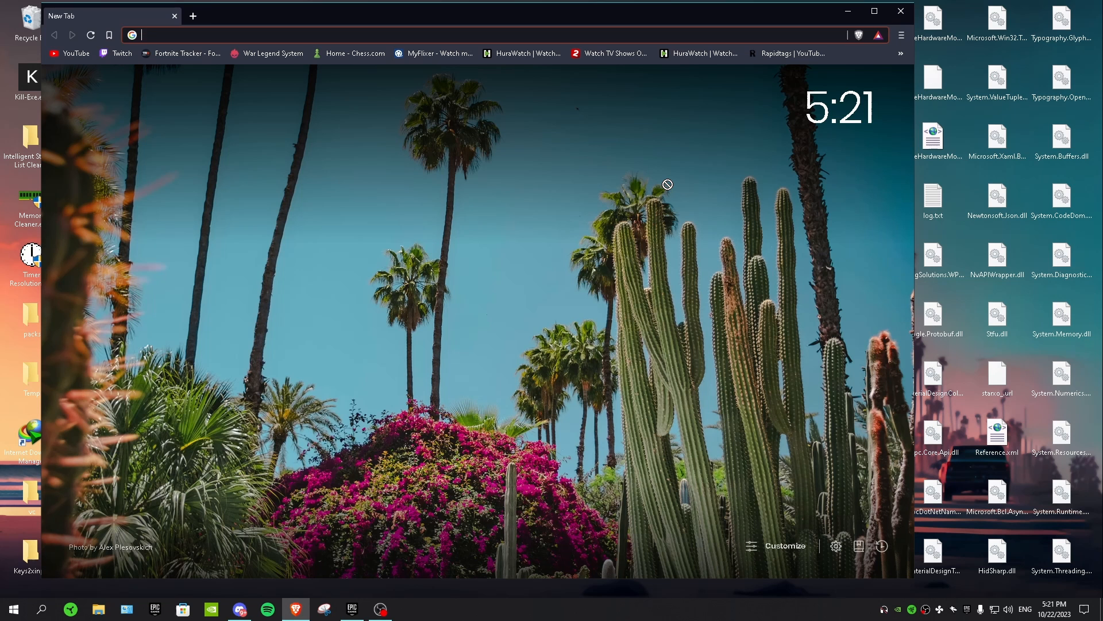
# Google 'epicgame' and open the Epic Games Store result.
pyautogui.write('epicgame')
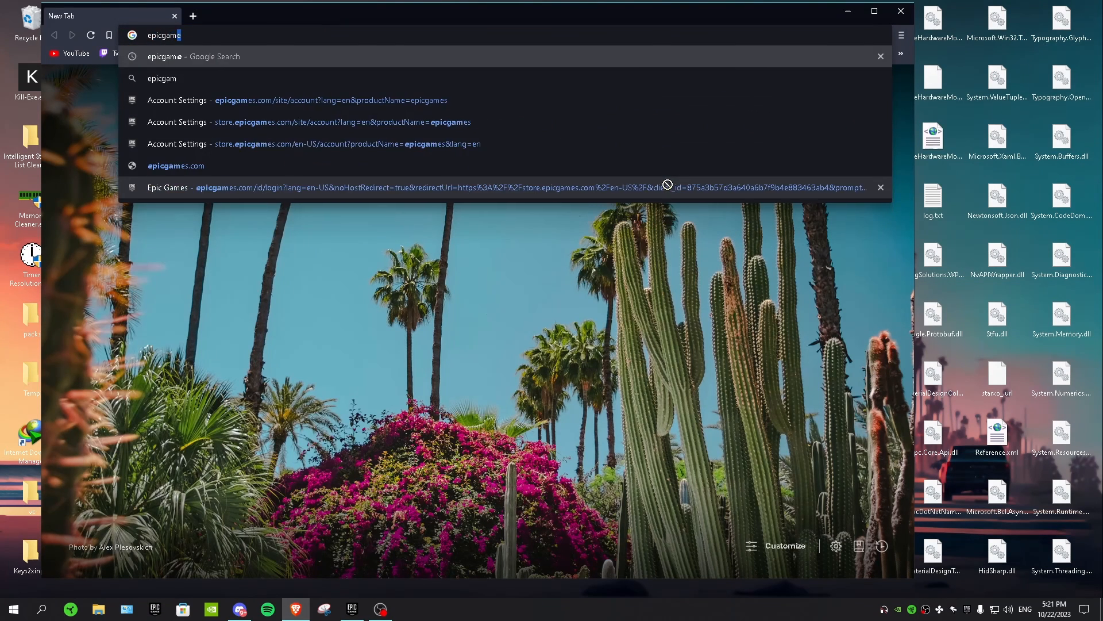
pyautogui.press('Return')
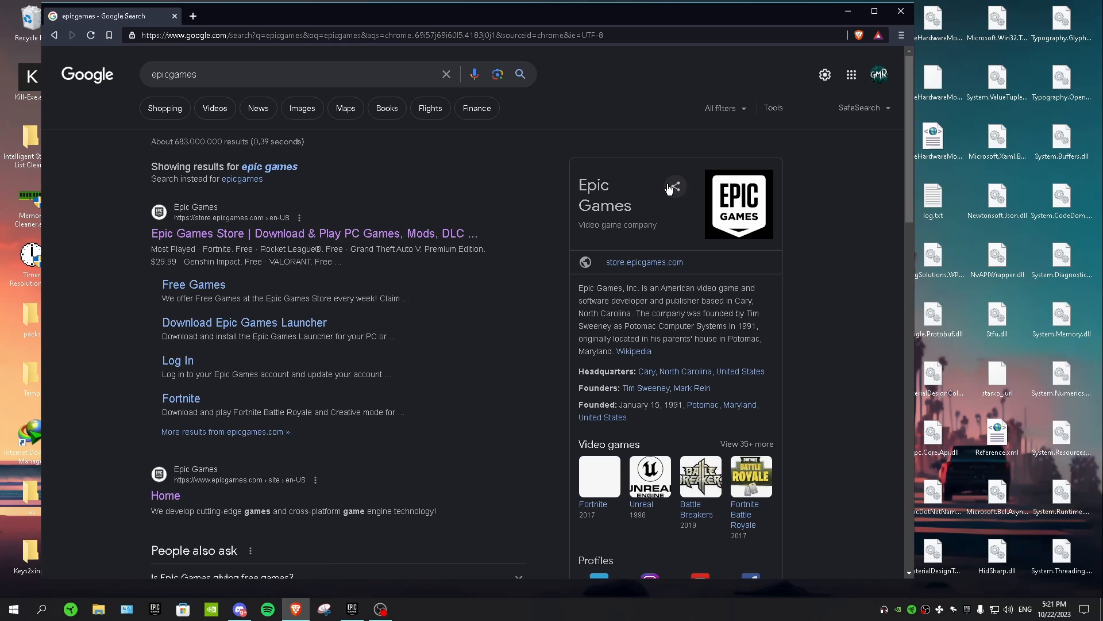
pyautogui.moveTo(259, 225)
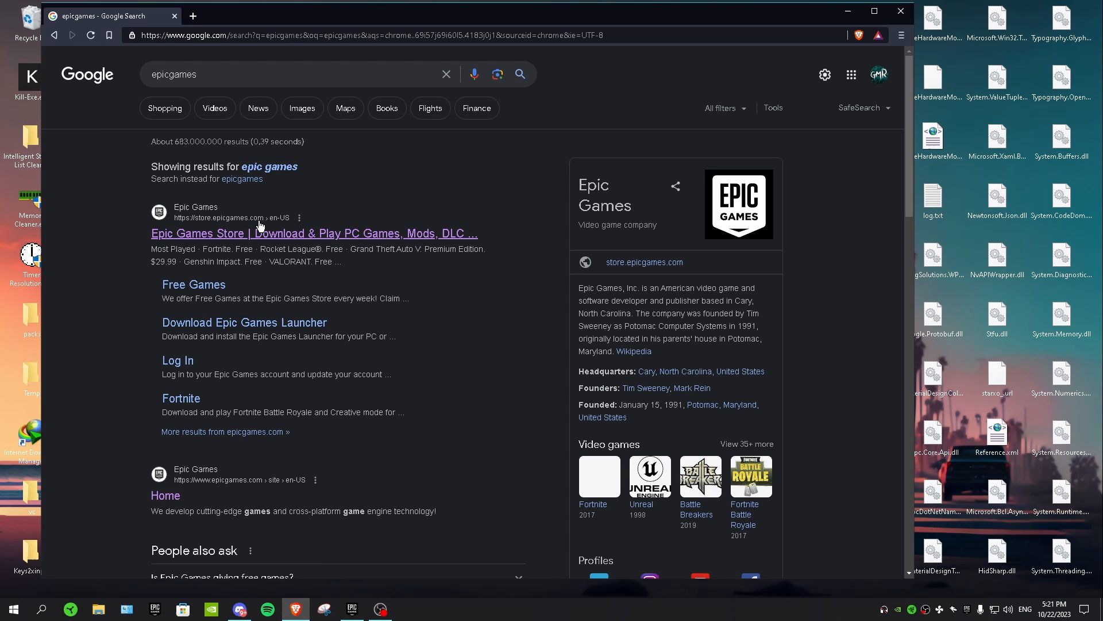
pyautogui.click(313, 233)
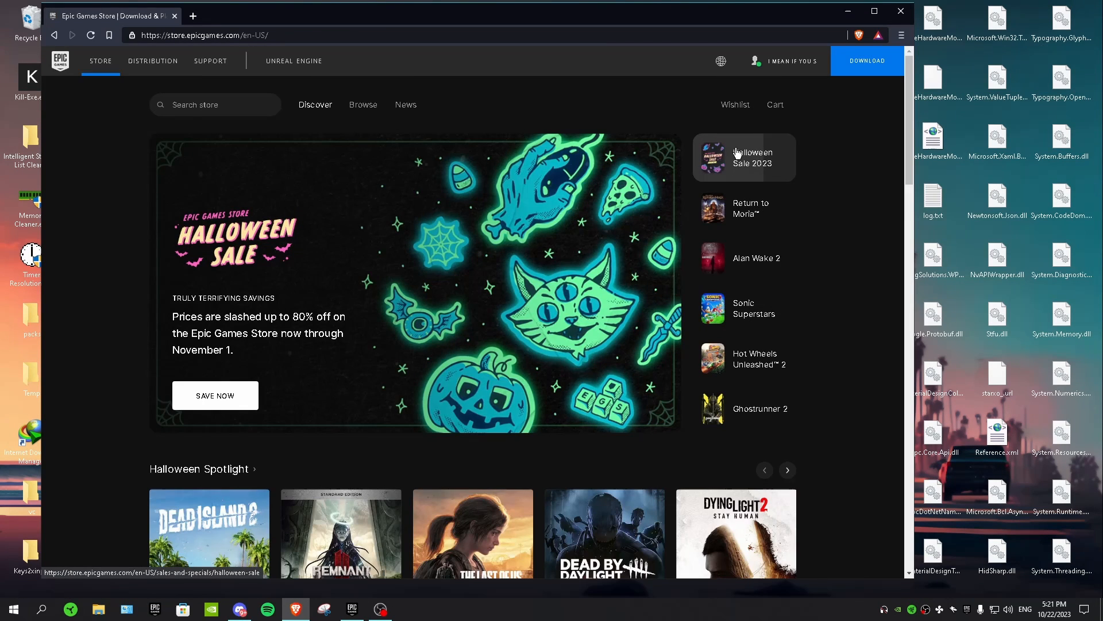
# Go from the account menu to Account settings, then the Transactions page.
pyautogui.click(755, 60)
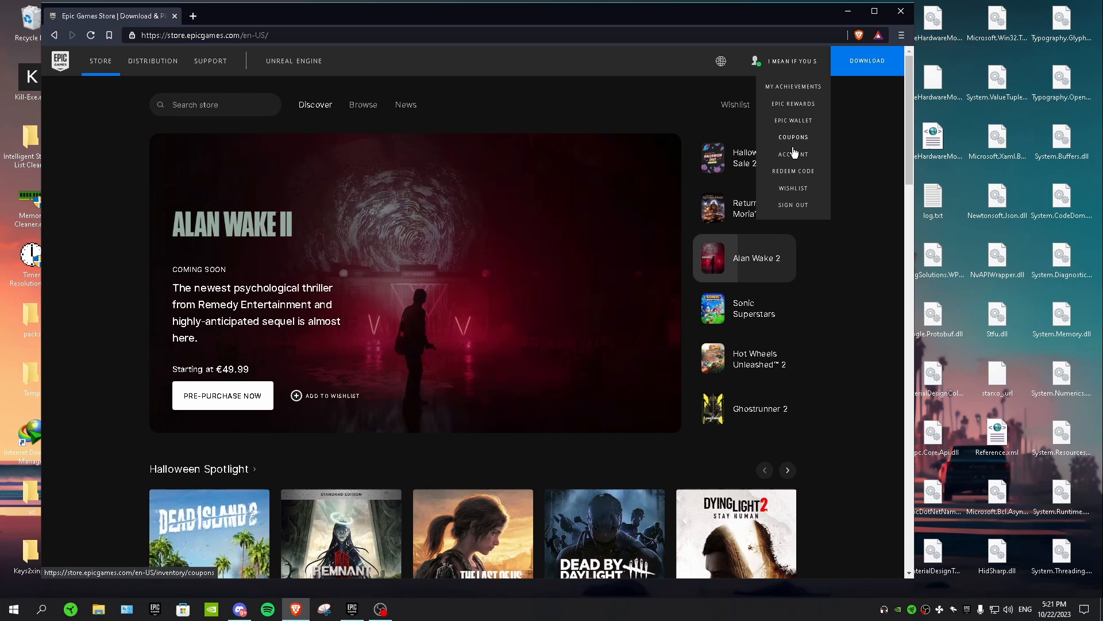
pyautogui.click(793, 153)
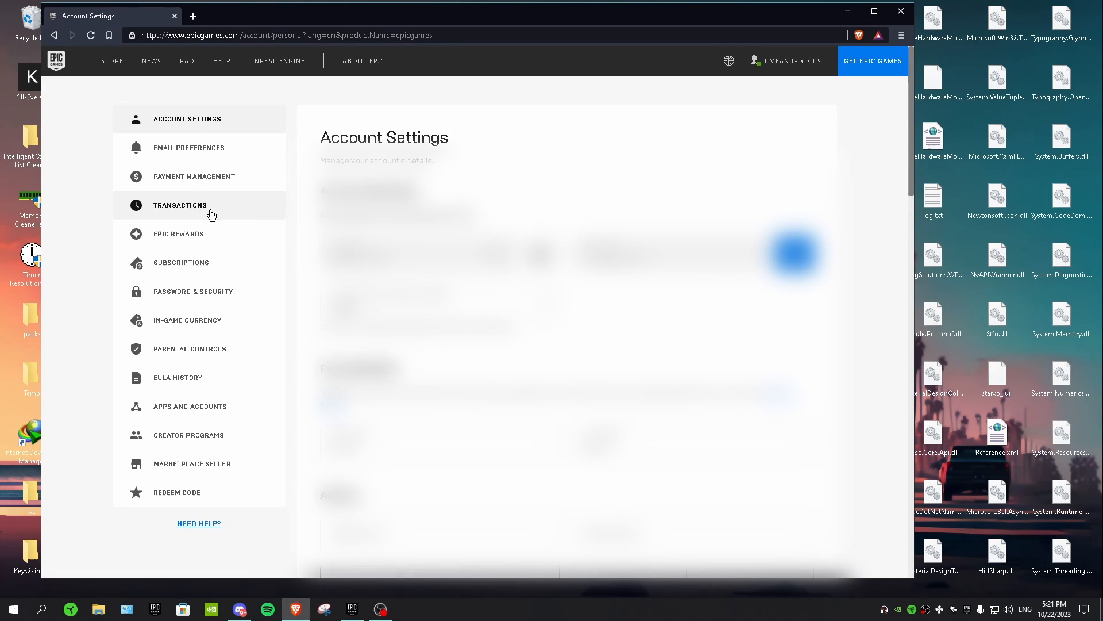
pyautogui.click(179, 205)
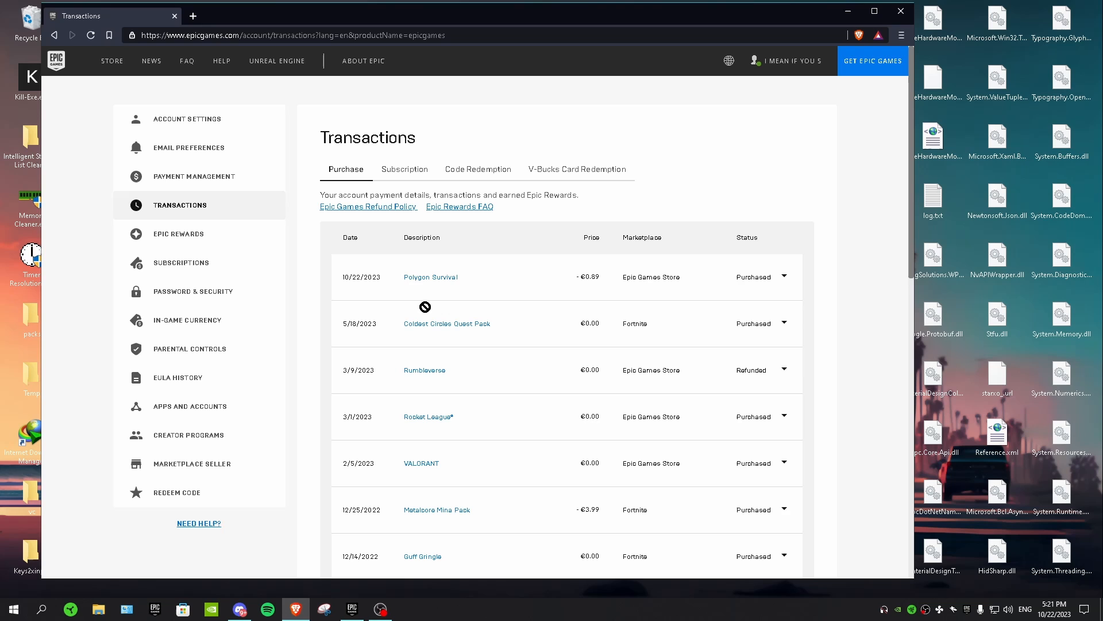
pyautogui.moveTo(433, 288)
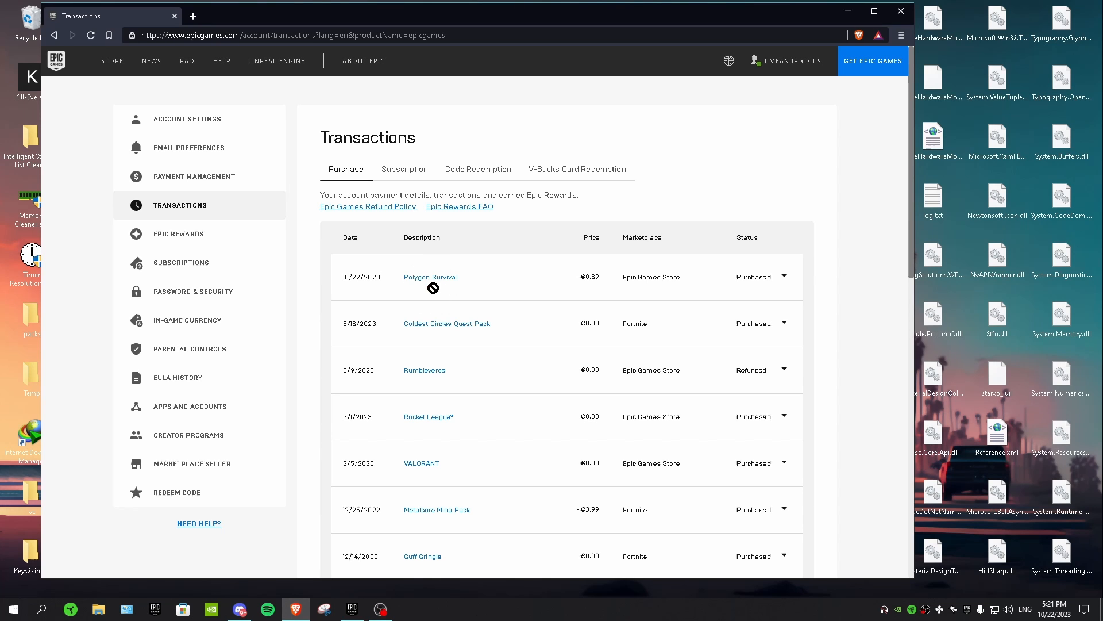
pyautogui.moveTo(692, 292)
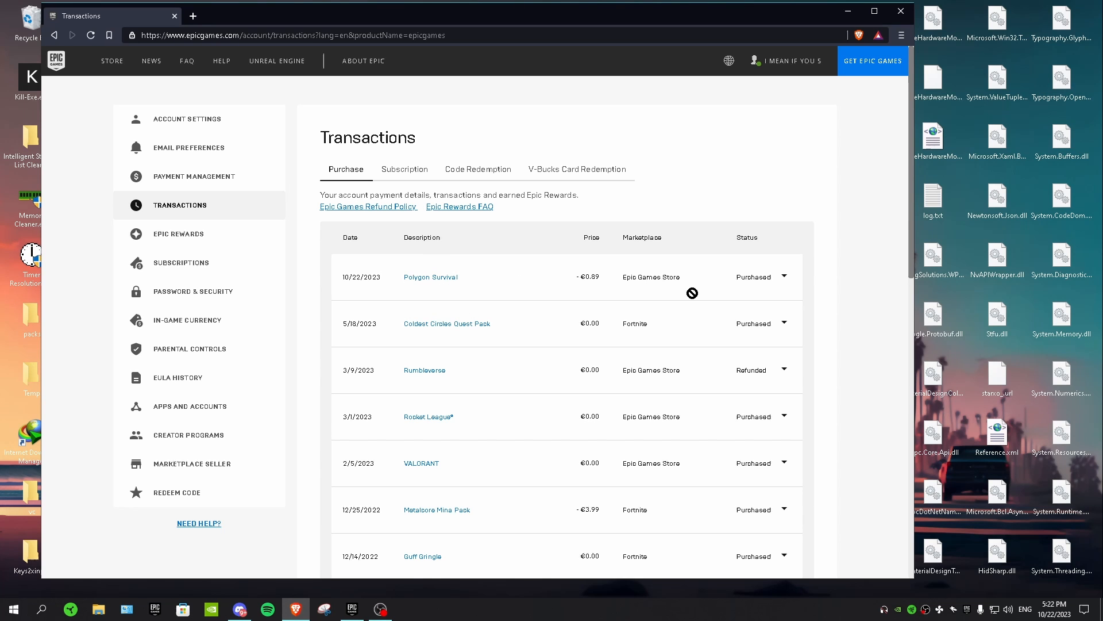
pyautogui.moveTo(786, 276)
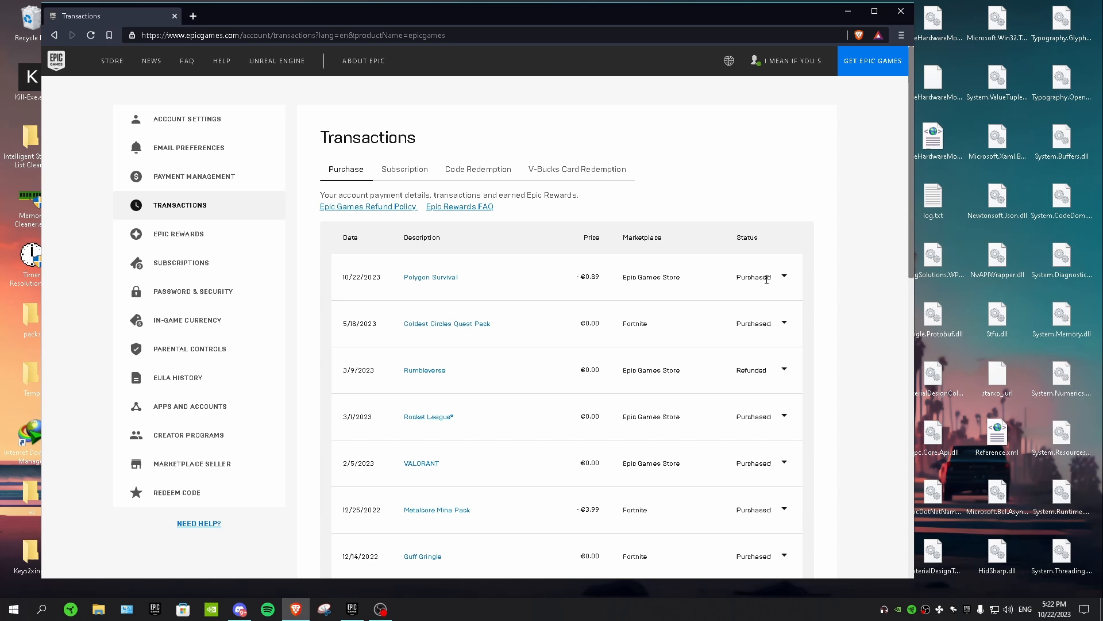
# Expand the Polygon Survival transaction to show its €0.89 iDEAL payment details.
pyautogui.click(783, 276)
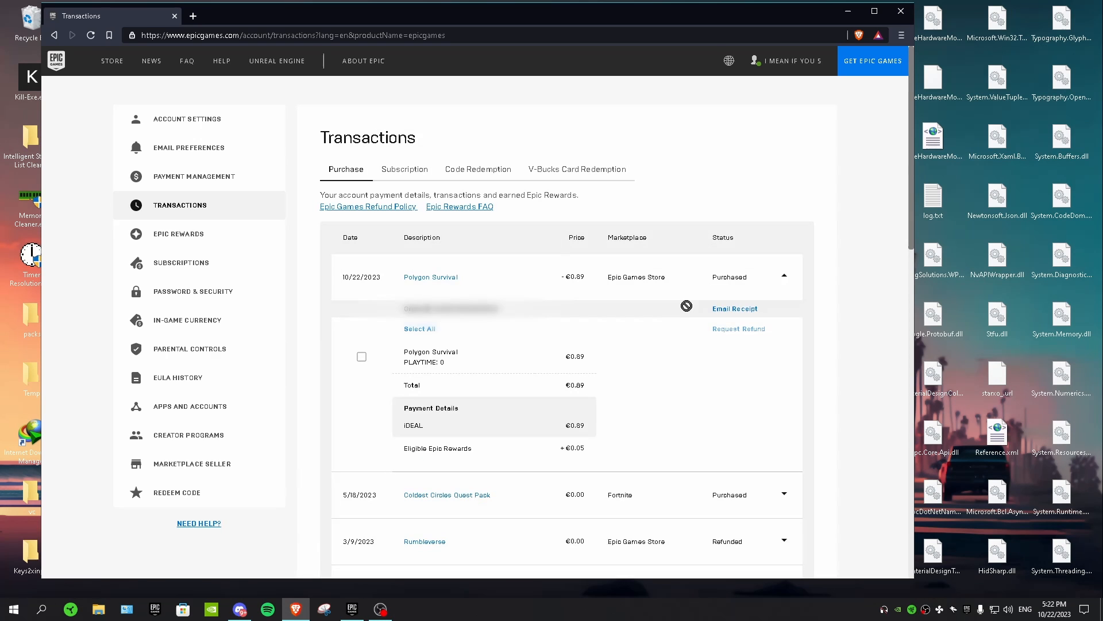
pyautogui.moveTo(364, 359)
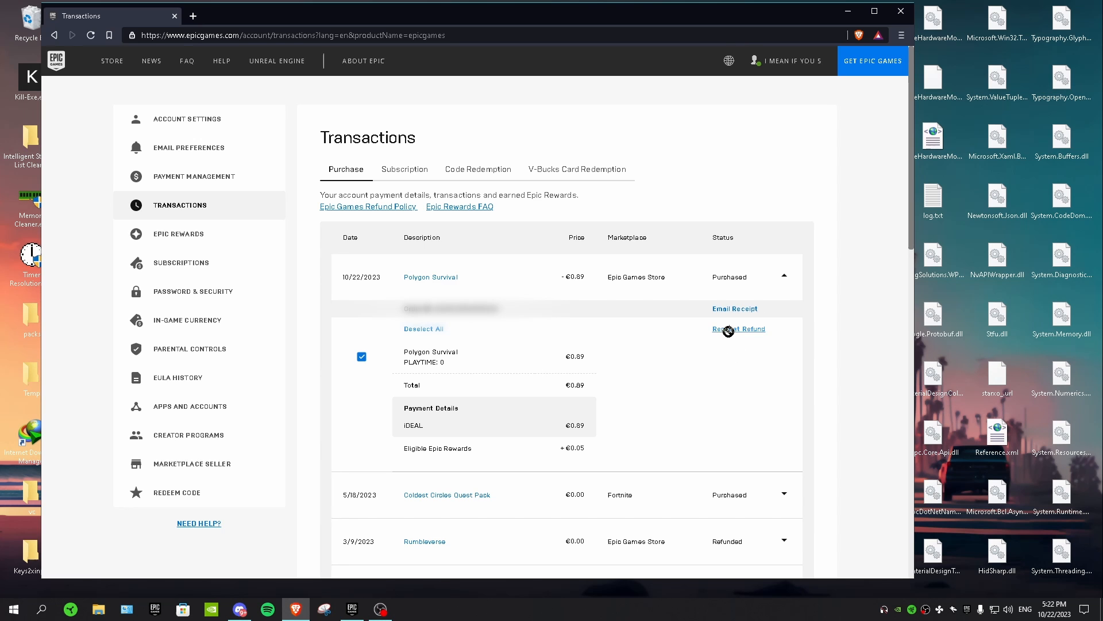
# Request a refund for Polygon Survival citing 'I did not enjoy the title.'.
pyautogui.click(738, 329)
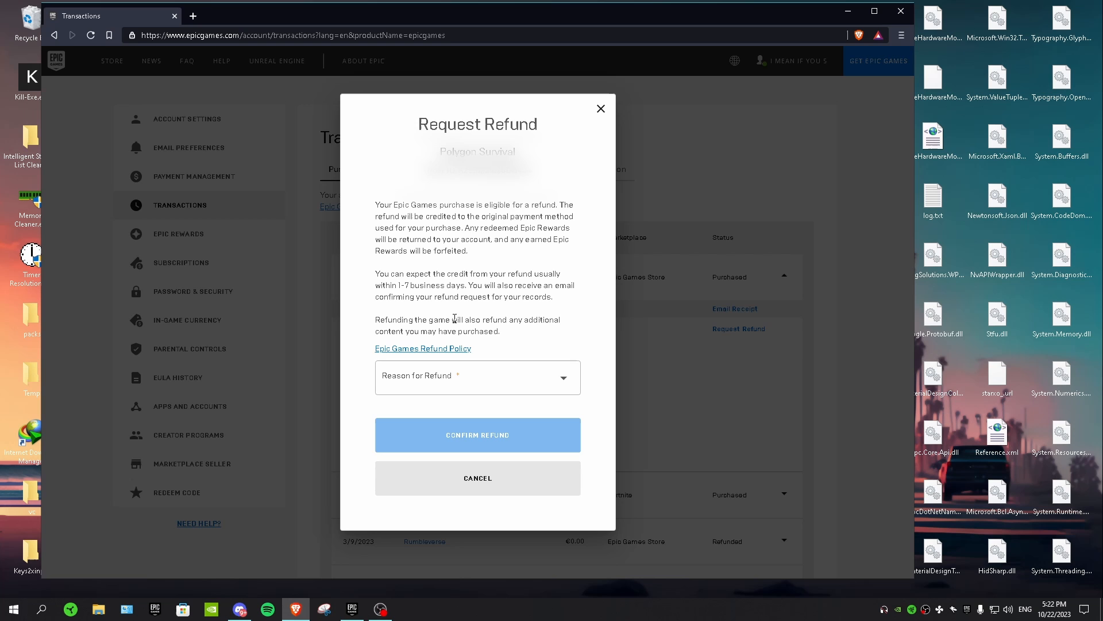
pyautogui.moveTo(444, 386)
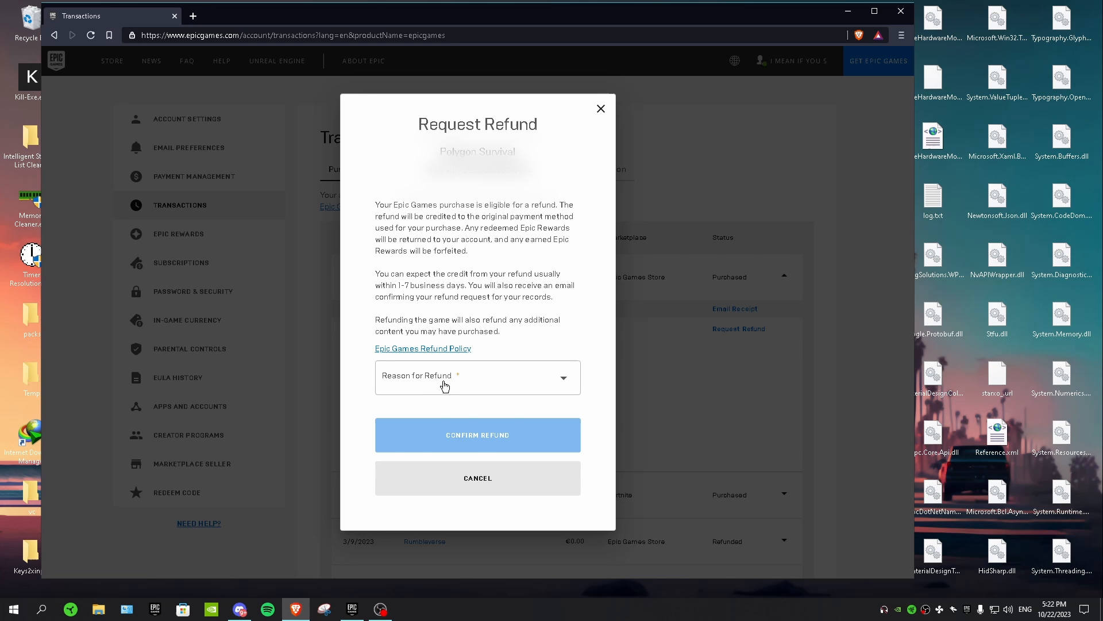
pyautogui.click(478, 376)
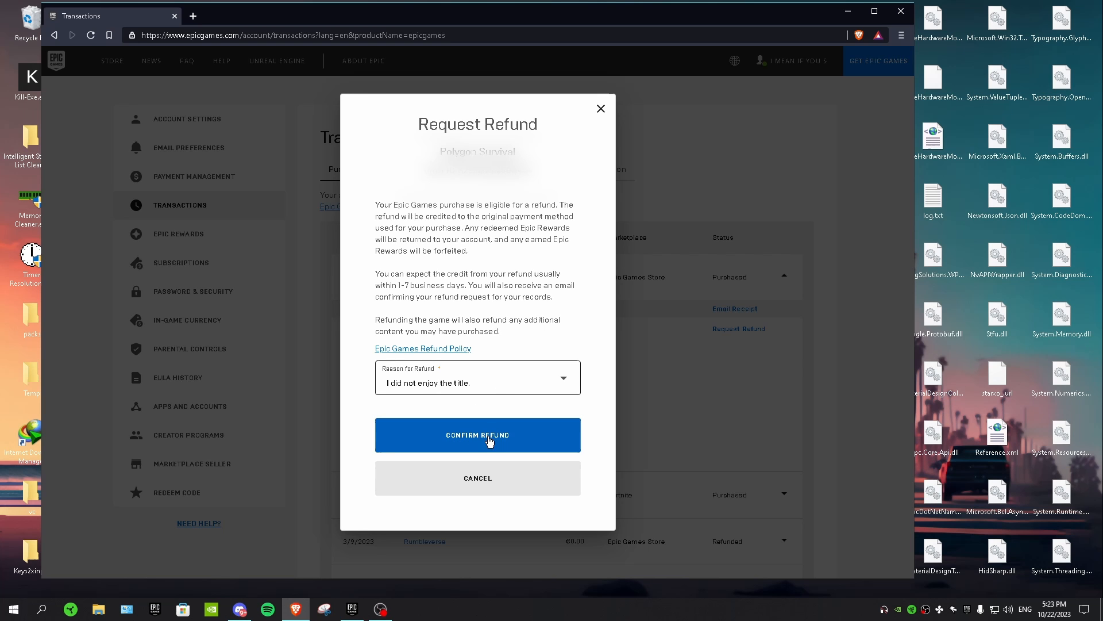
pyautogui.click(477, 435)
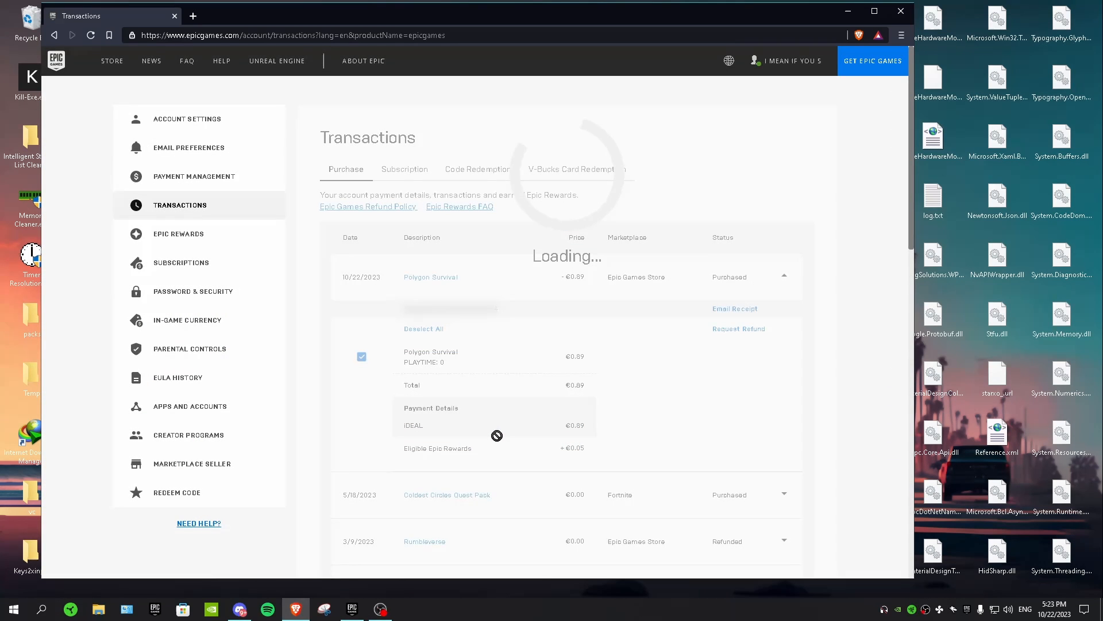
# Verify Polygon Survival is listed as Refunded at €0.89 and close the success notice.
pyautogui.click(738, 329)
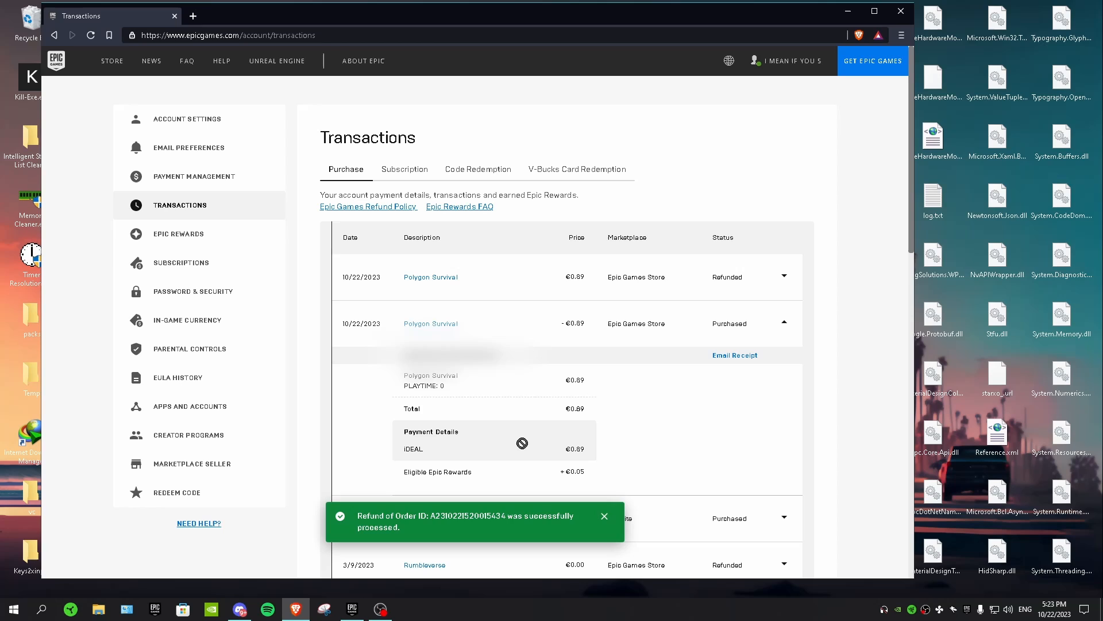
pyautogui.click(604, 516)
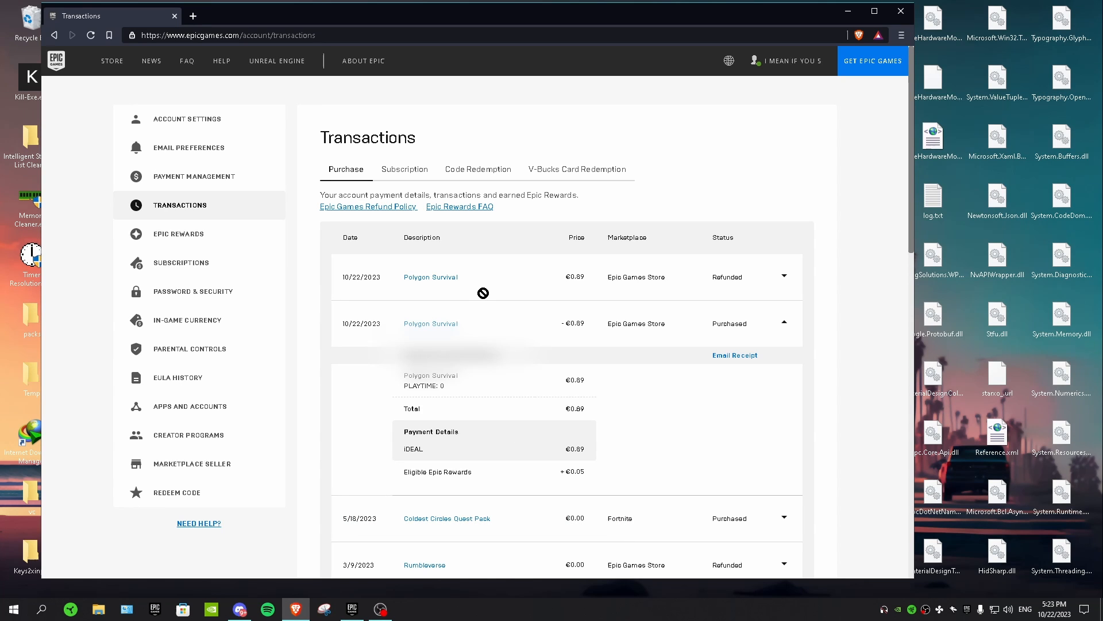